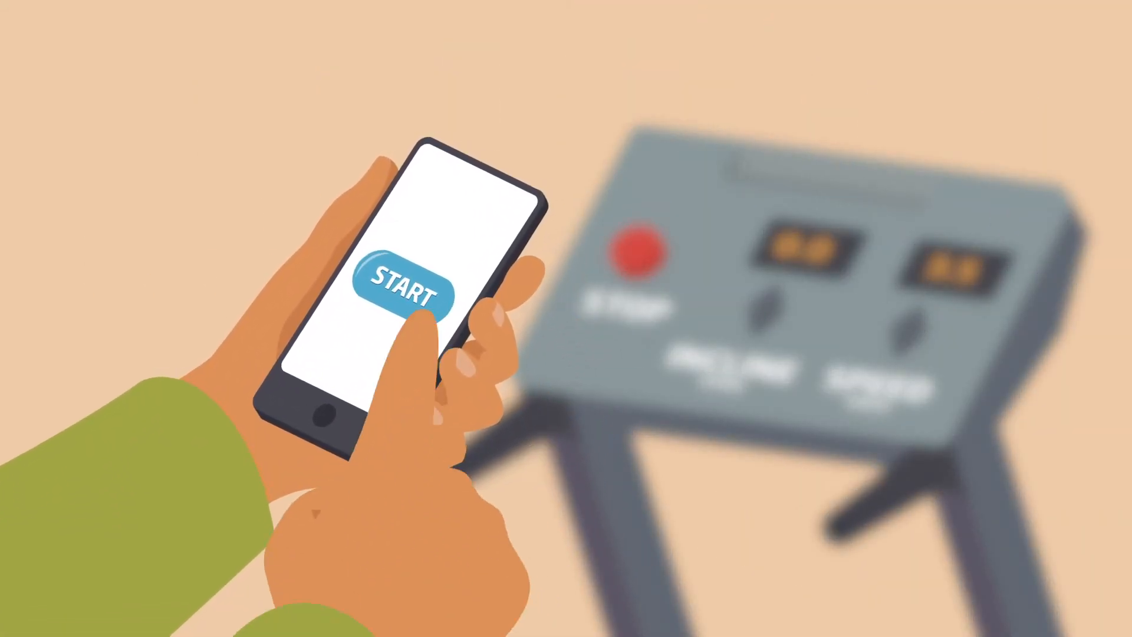
left_click(405, 288)
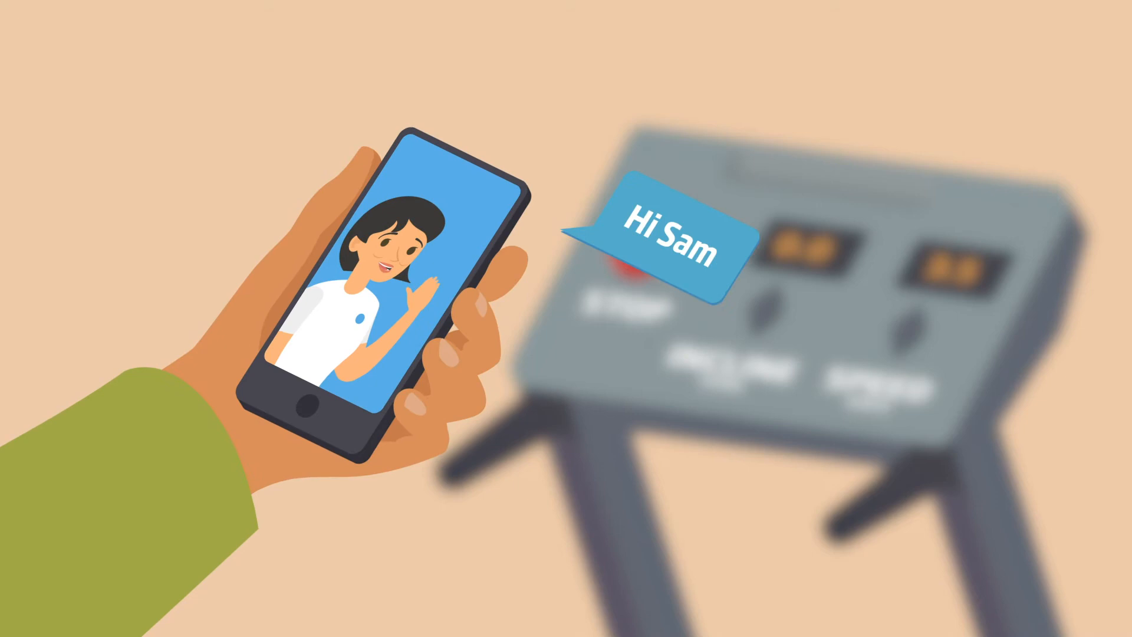